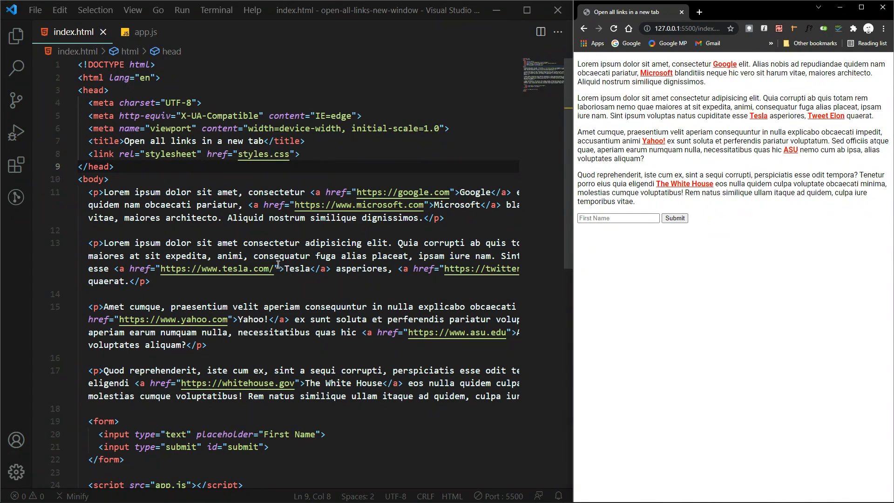
{"action": "mouse_move", "coordinate": [276, 266]}
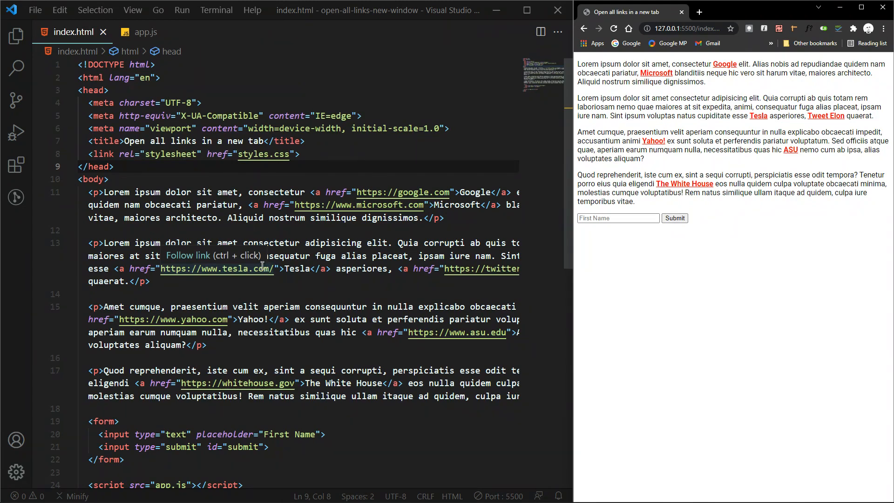
{"action": "mouse_move", "coordinate": [738, 359]}
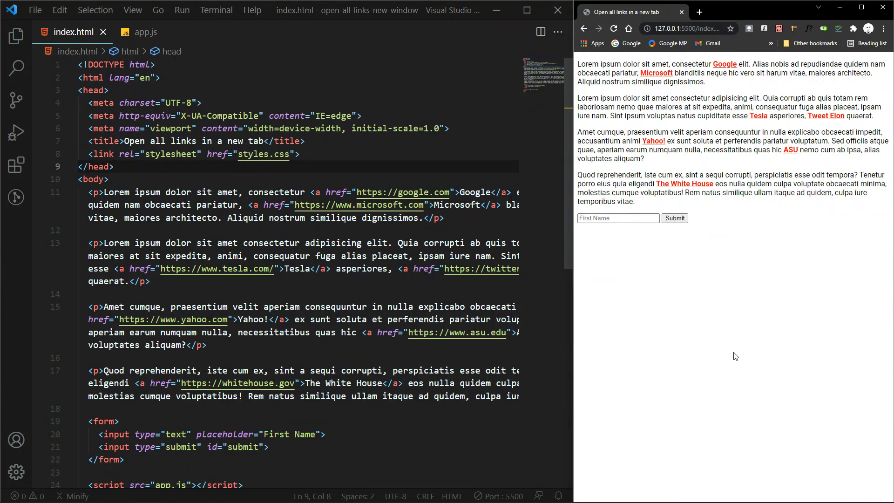
{"action": "mouse_move", "coordinate": [153, 201]}
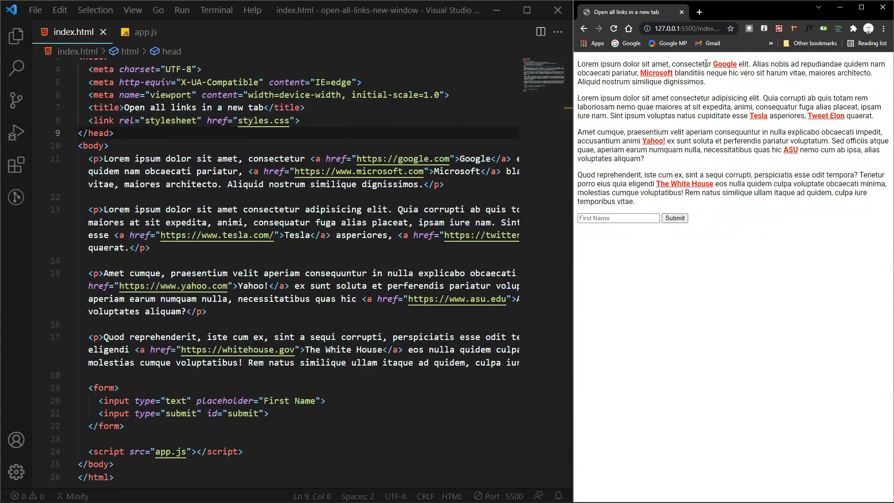
{"action": "mouse_move", "coordinate": [735, 170]}
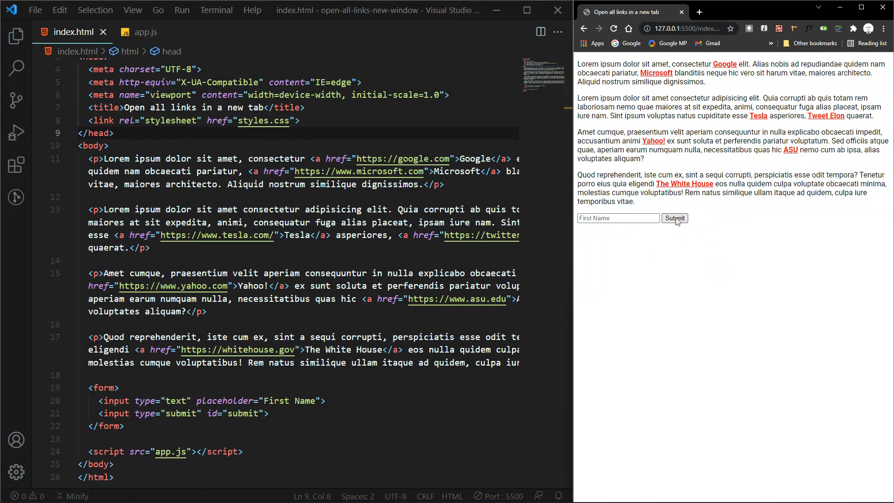
{"action": "mouse_move", "coordinate": [698, 222]}
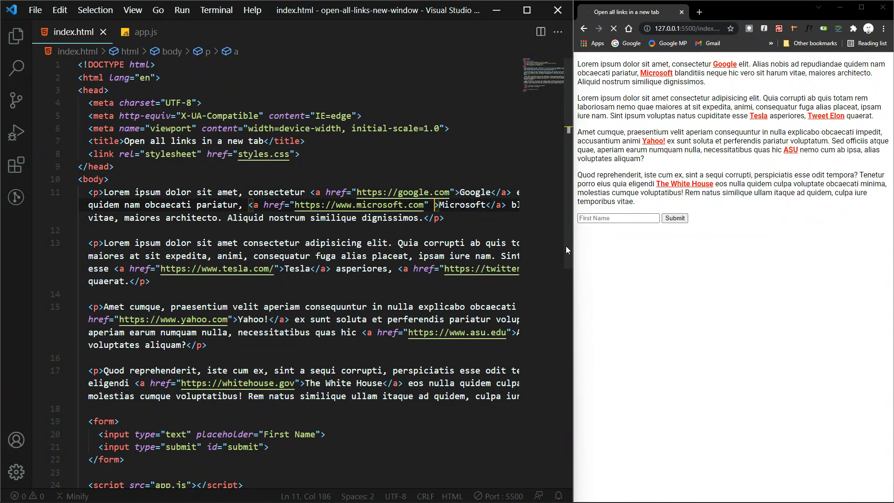
Add target="_blank" to the Microsoft link and compare how it opens in Chrome.
{"action": "type", "text": "target"}
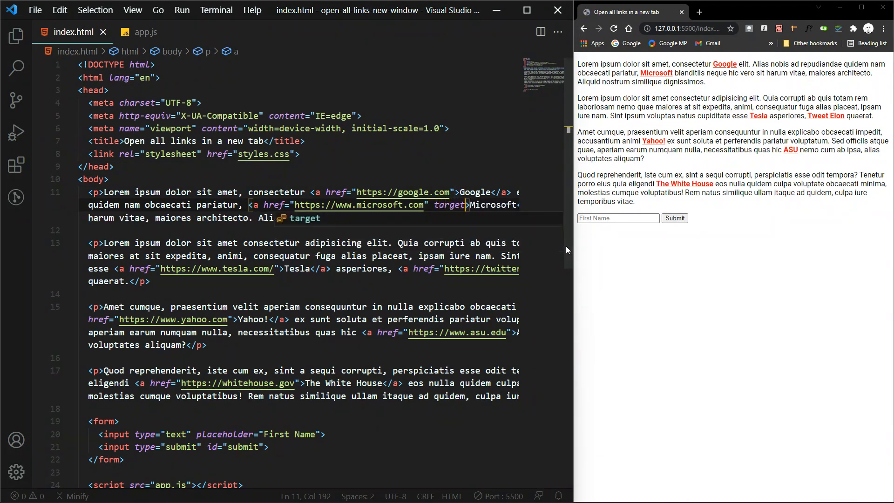
{"action": "type", "text": "=\"_blank\""}
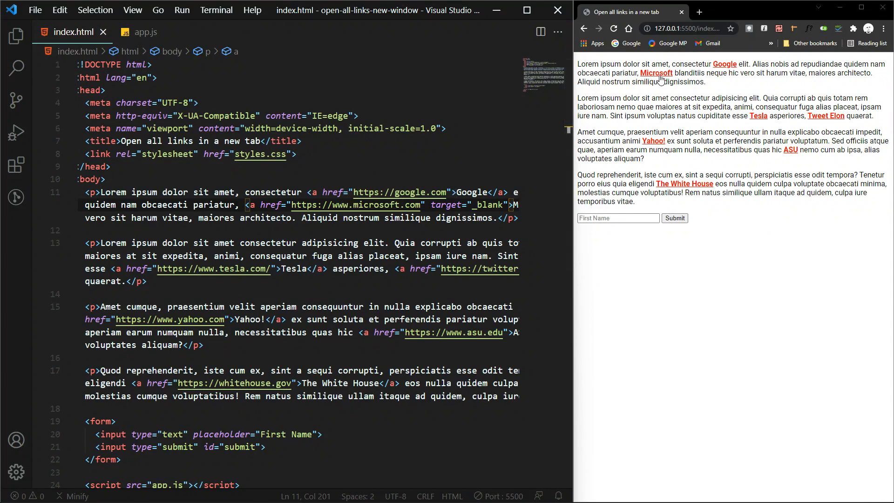
{"action": "left_click", "coordinate": [657, 73]}
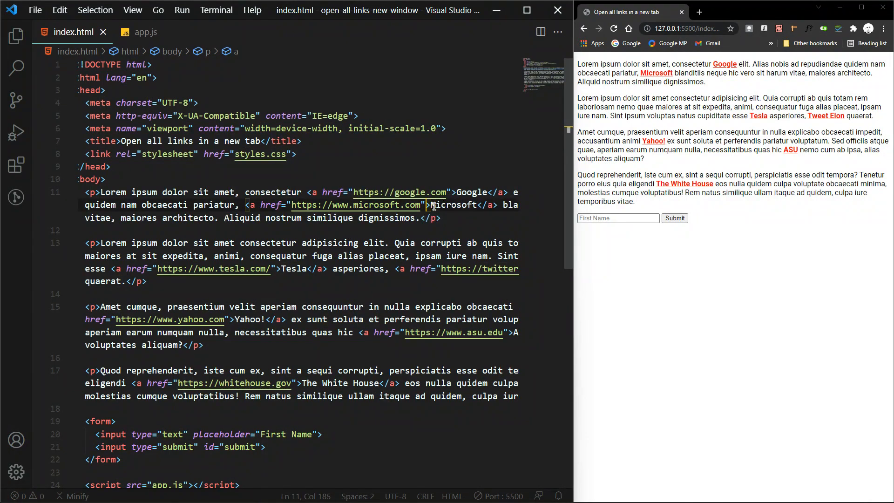
{"action": "mouse_move", "coordinate": [655, 74]}
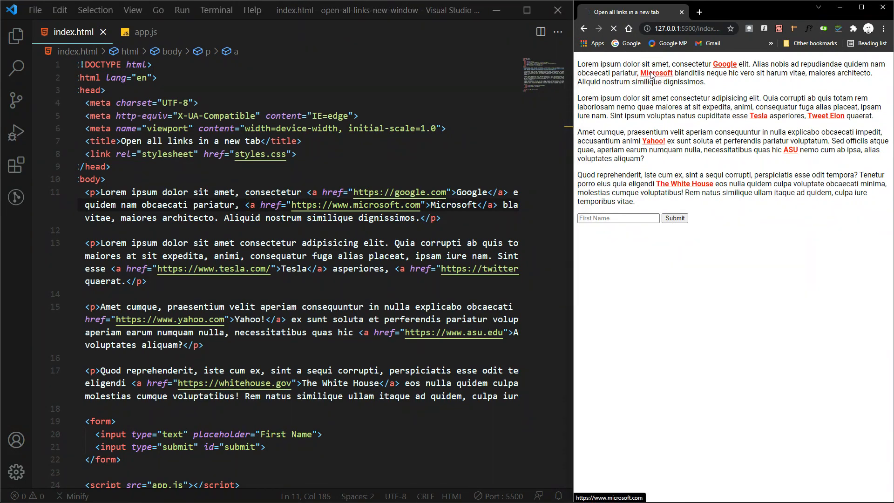
{"action": "left_click", "coordinate": [657, 73]}
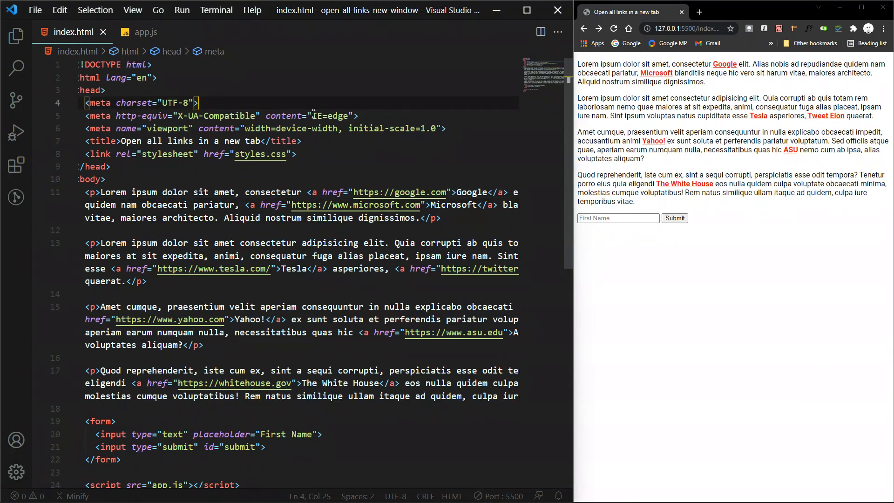
Edit the target attributes, then test the Yahoo! link and form submission in Chrome.
{"action": "type", "text": "base"}
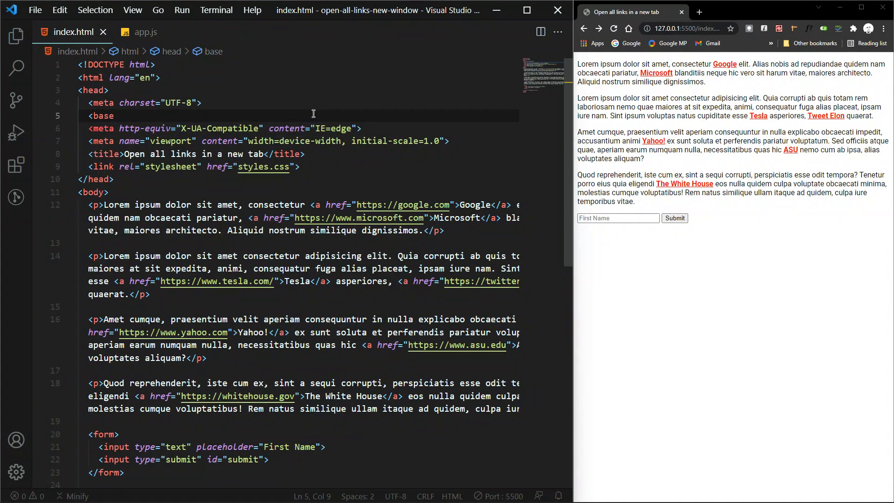
{"action": "type", "text": "target=\"_blank\">"}
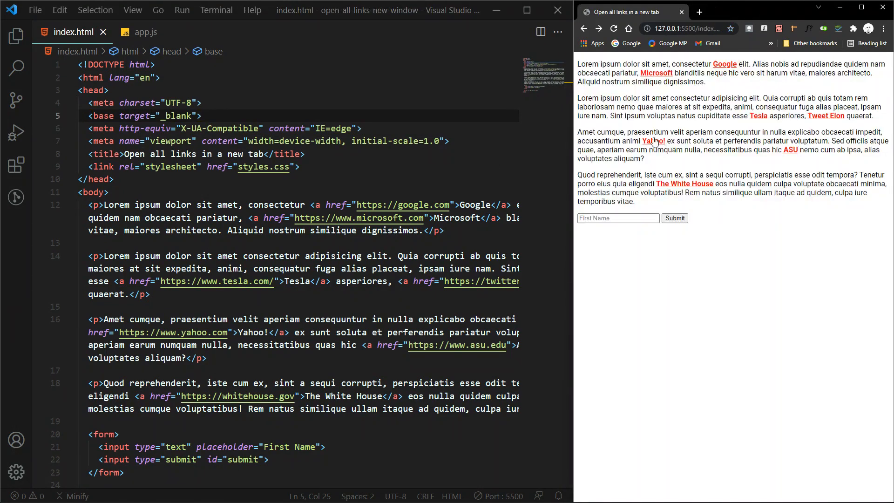
{"action": "left_click", "coordinate": [653, 140]}
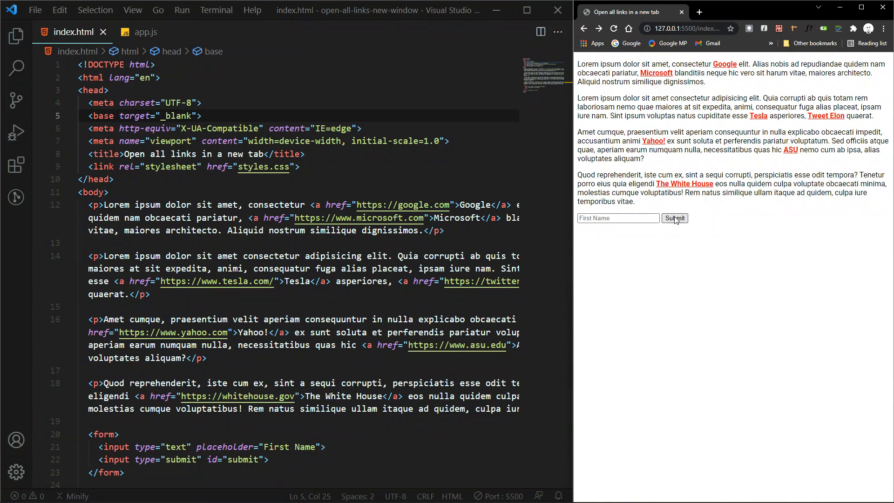
{"action": "left_click", "coordinate": [674, 218]}
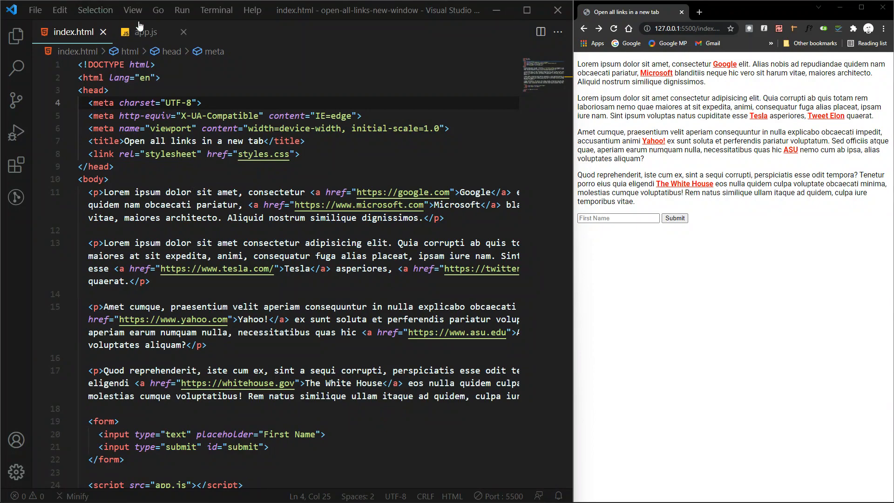
In app.js, declare let links = document.querySelectorAll('a');.
{"action": "left_click", "coordinate": [145, 32]}
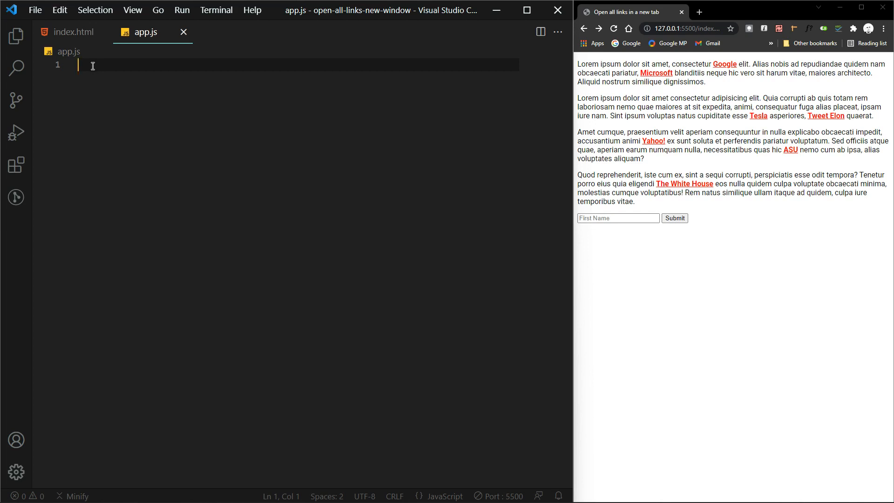
{"action": "type", "text": "l"}
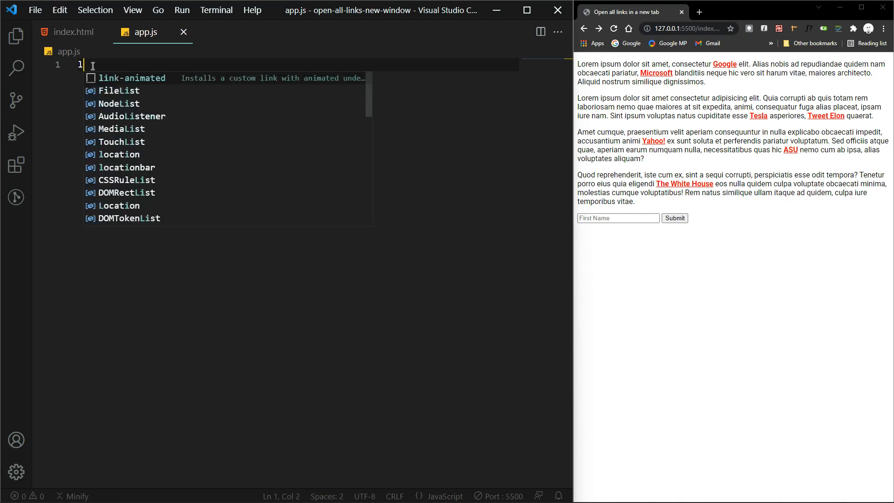
{"action": "type", "text": "let links ="}
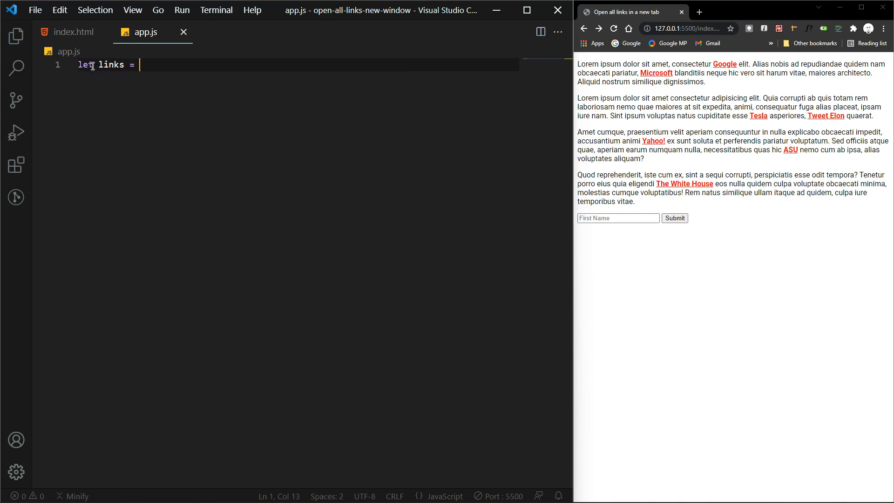
{"action": "type", "text": "document."}
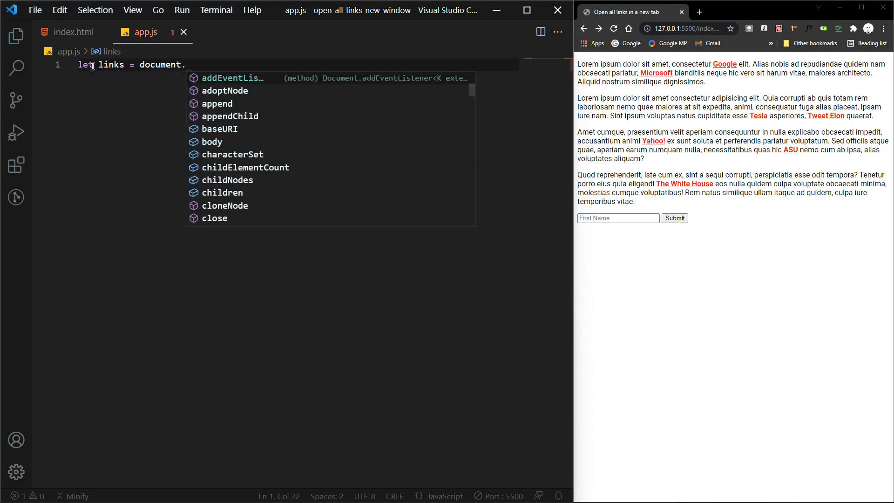
{"action": "type", "text": "queryselectorAll('"}
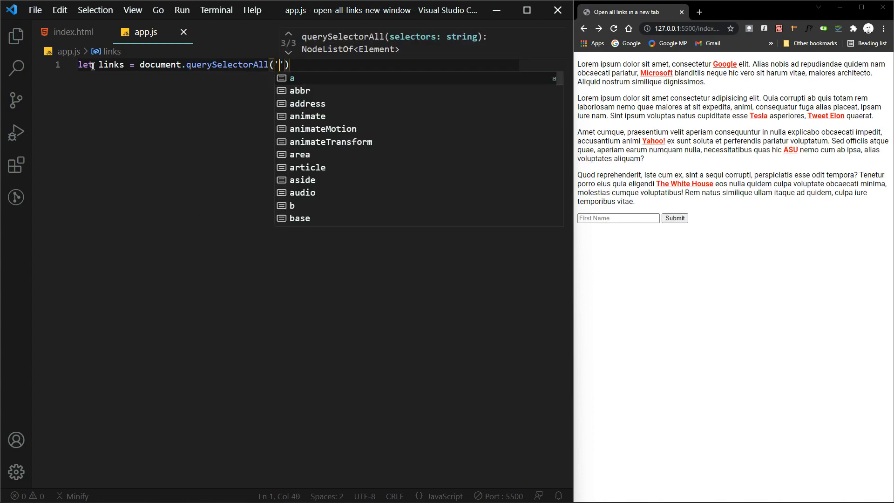
{"action": "type", "text": "a');"}
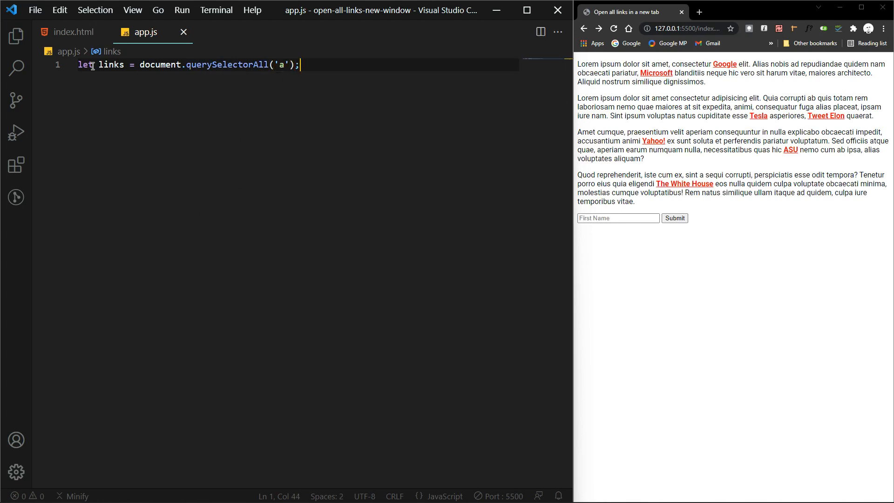
{"action": "key", "text": "Enter"}
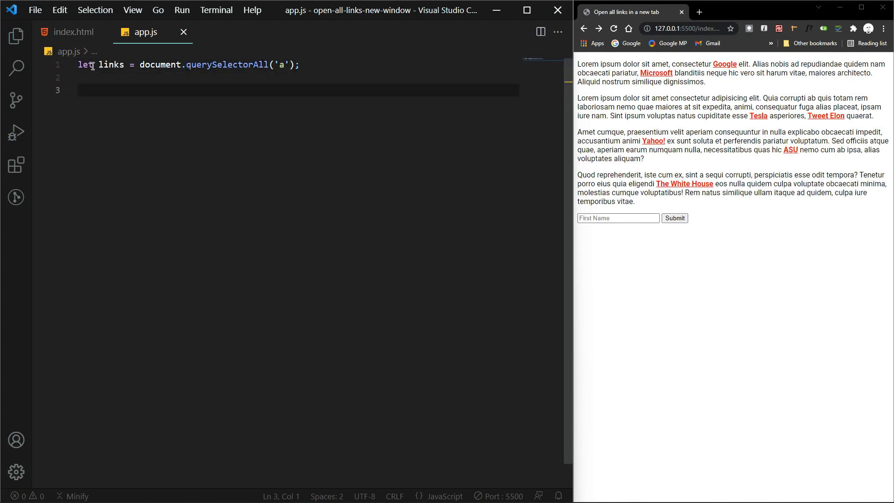
Add links.forEach((a) => {}) with an empty body on its own line.
{"action": "type", "text": "links"}
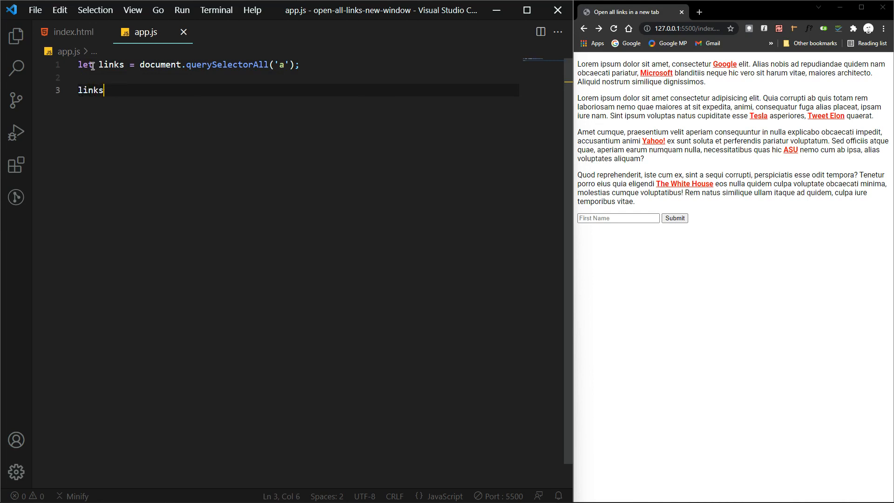
{"action": "type", "text": ".for"}
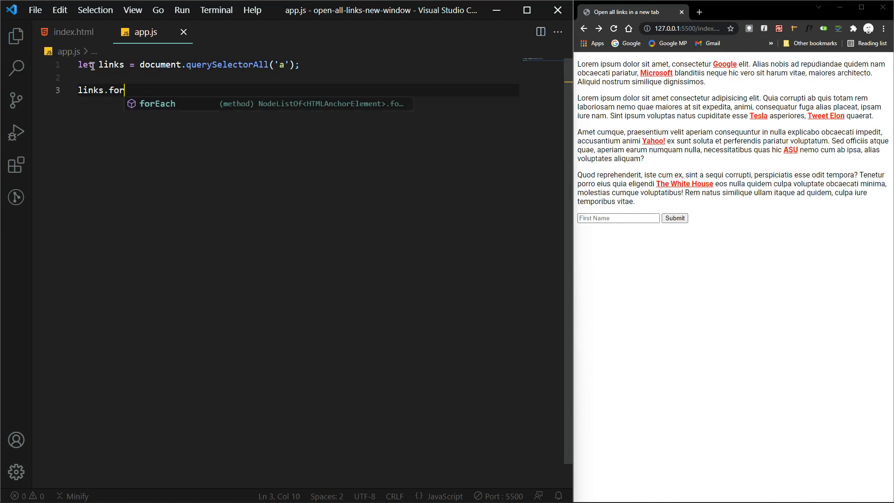
{"action": "type", "text": "Each"}
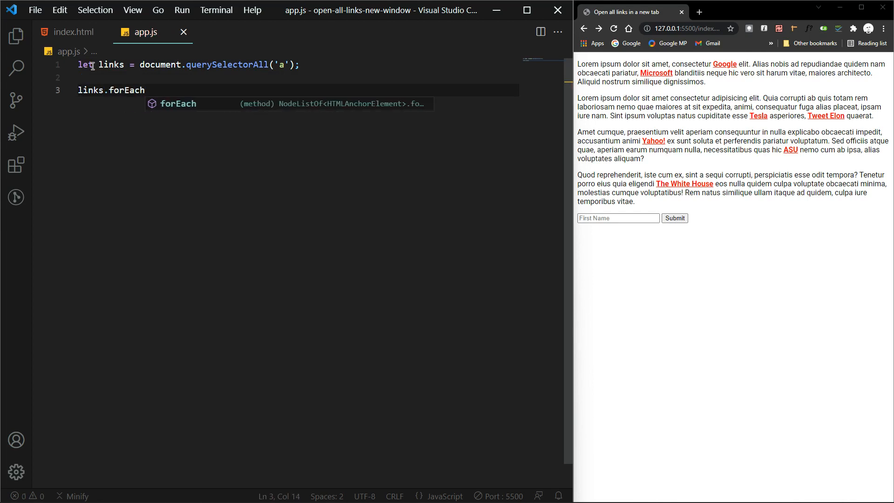
{"action": "type", "text": "()"}
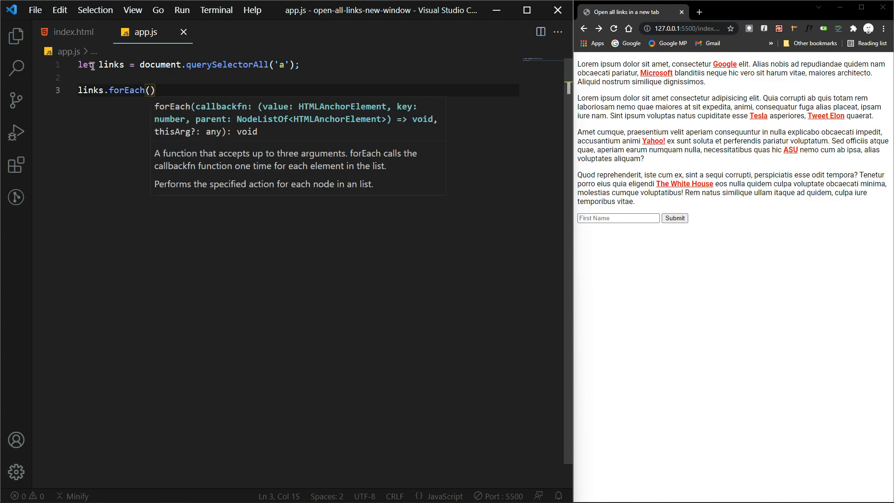
{"action": "type", "text": "(a'"}
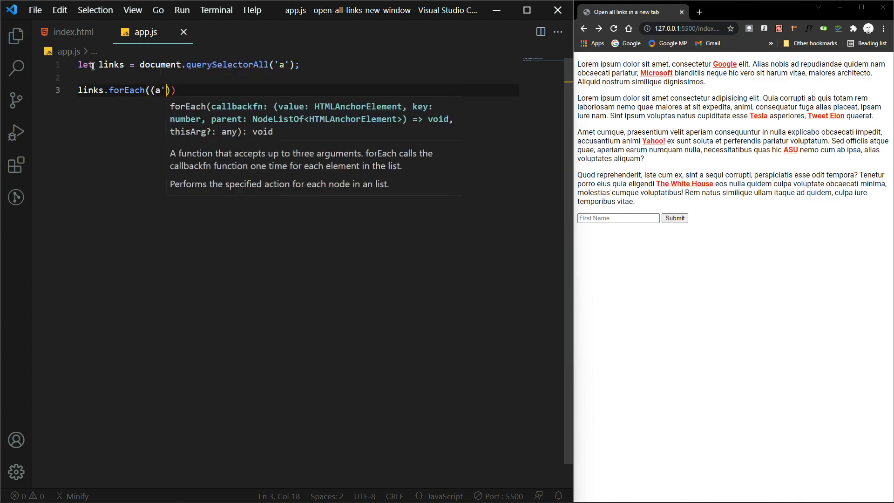
{"action": "type", "text": "="}
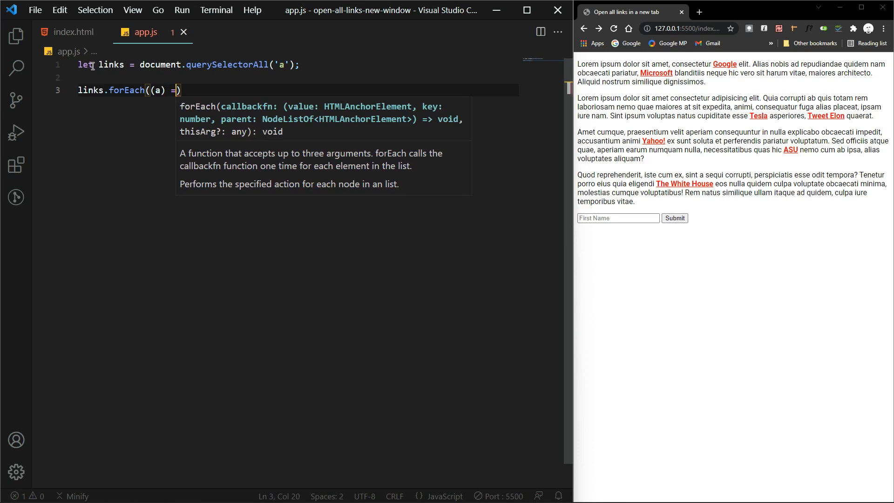
{"action": "type", "text": ">"}
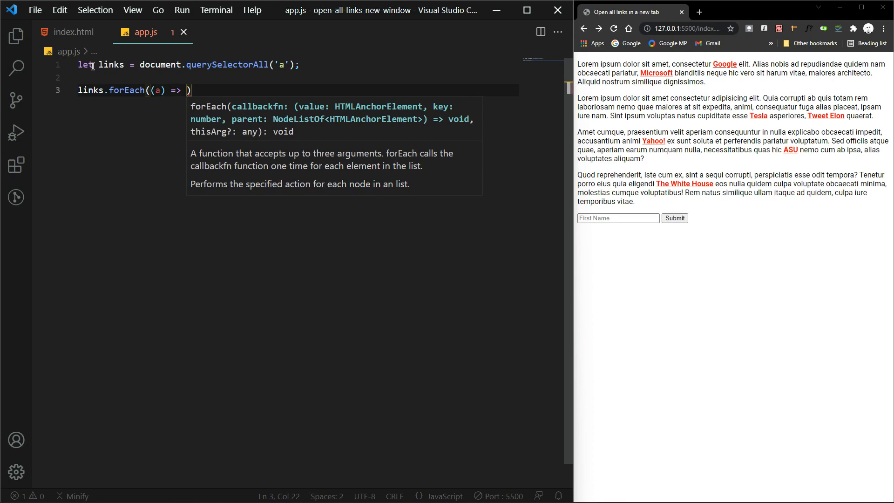
{"action": "type", "text": "{}"}
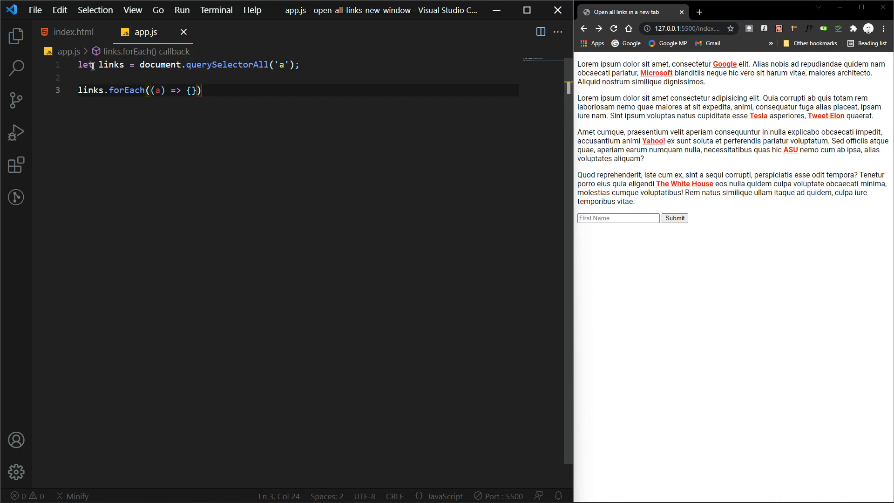
{"action": "key", "text": "Enter"}
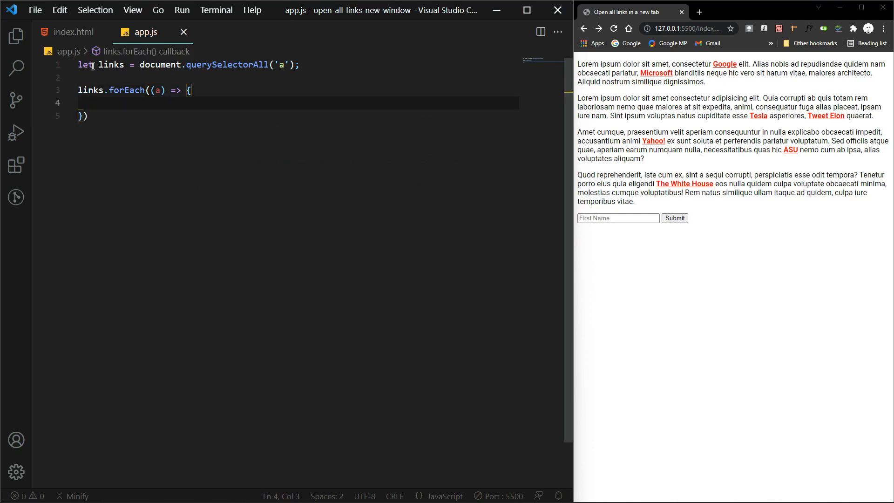
Type a.addEventListener('click', () => {) inside the forEach loop.
{"action": "type", "text": "a."}
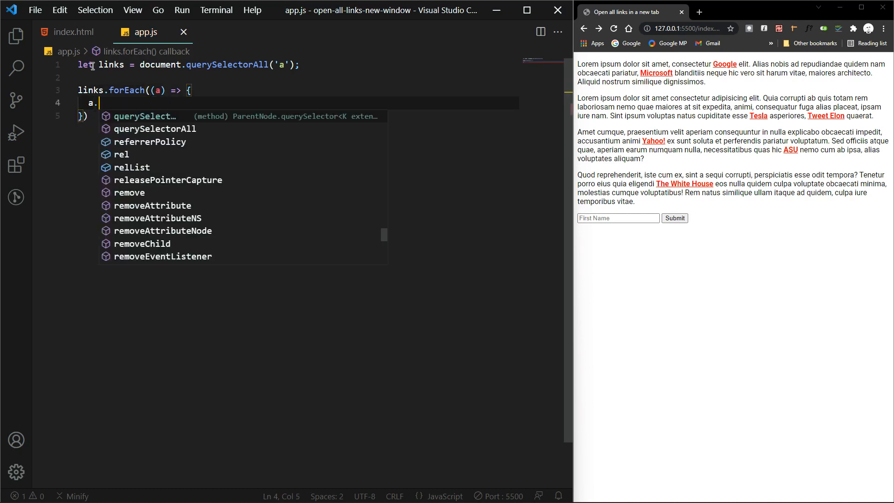
{"action": "type", "text": "addEventListener('click"}
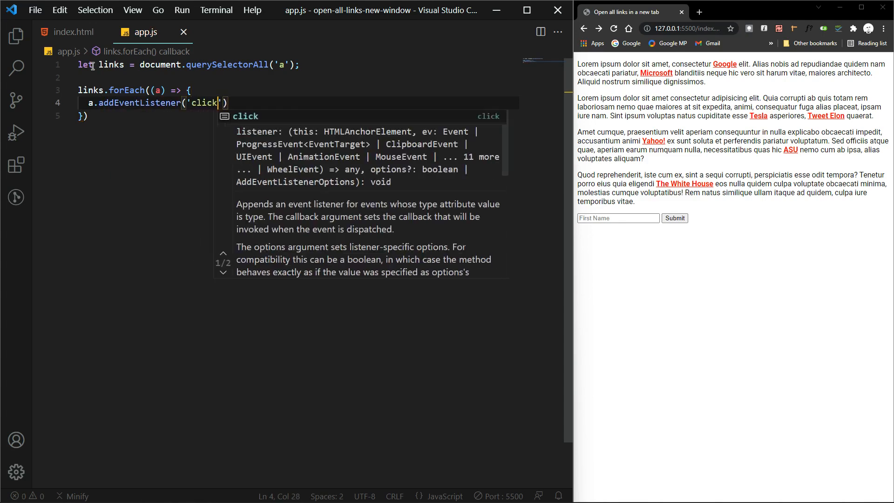
{"action": "type", "text": ","}
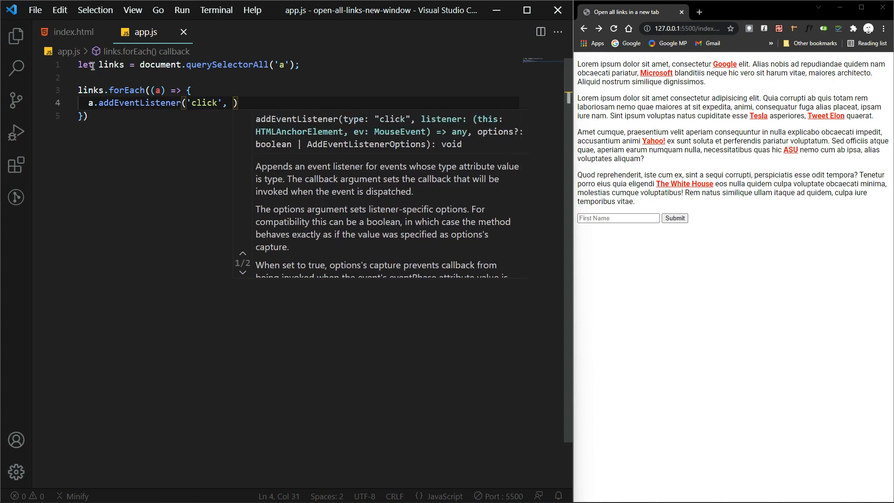
{"action": "type", "text": "()"}
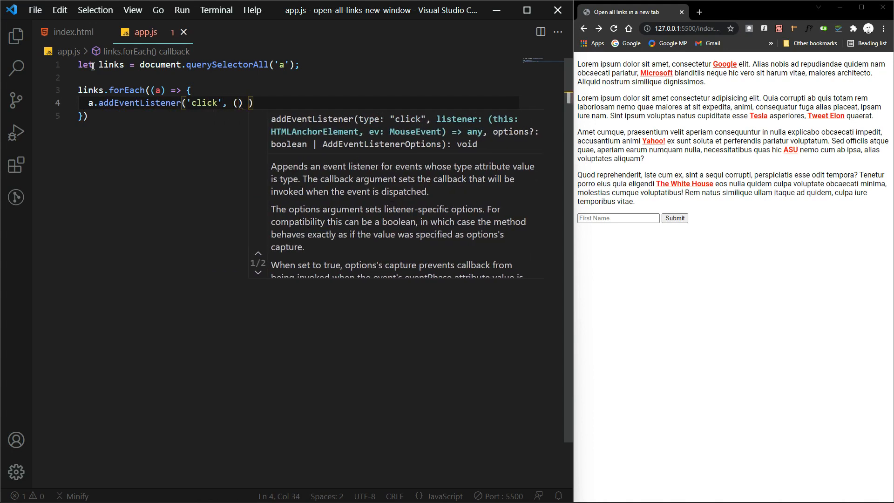
{"action": "type", "text": ">"}
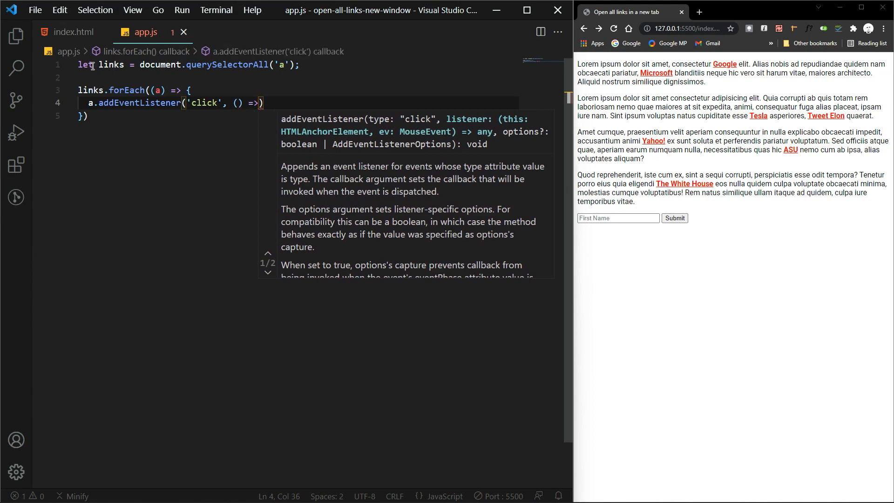
{"action": "type", "text": "{"}
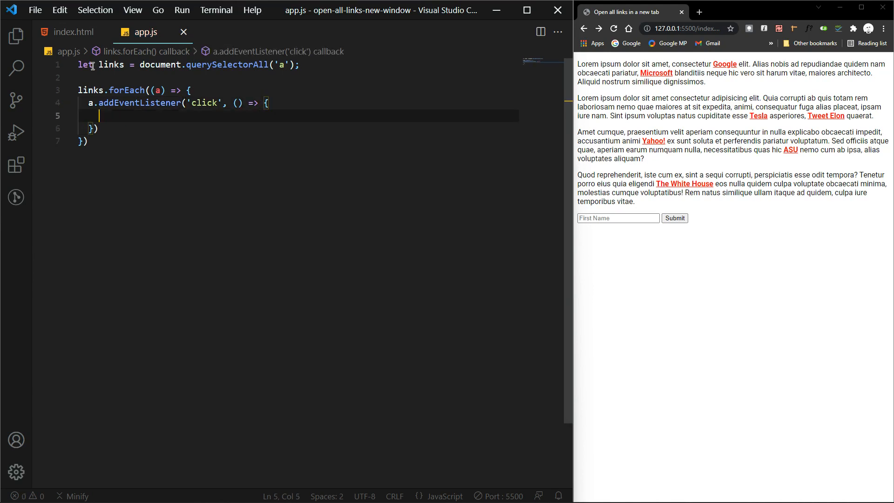
Write a.setAttribute('target', '_blank'); in the click handler with closing semicolons.
{"action": "type", "text": "a."}
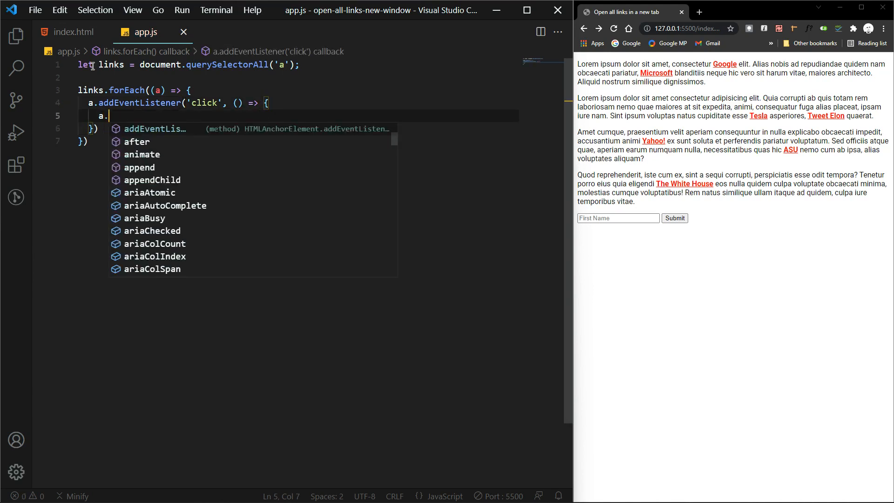
{"action": "type", "text": "setAttribute"}
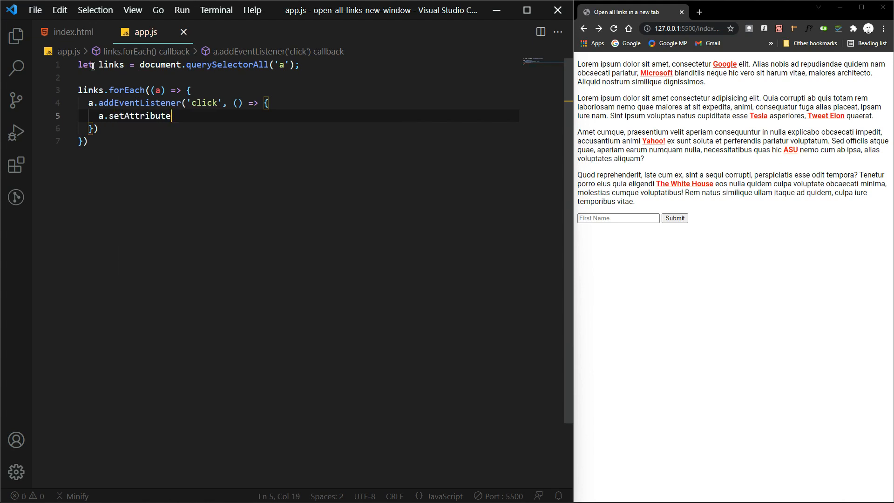
{"action": "type", "text": "('target'"}
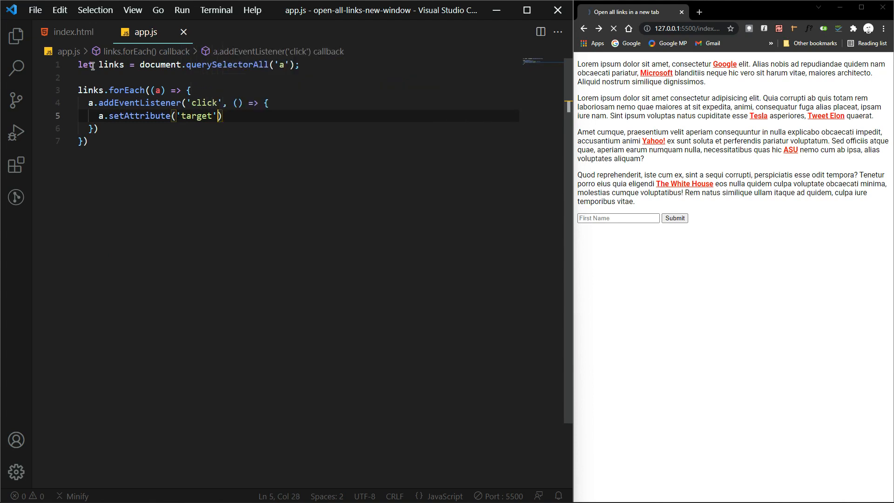
{"action": "type", "text": ", '_'"}
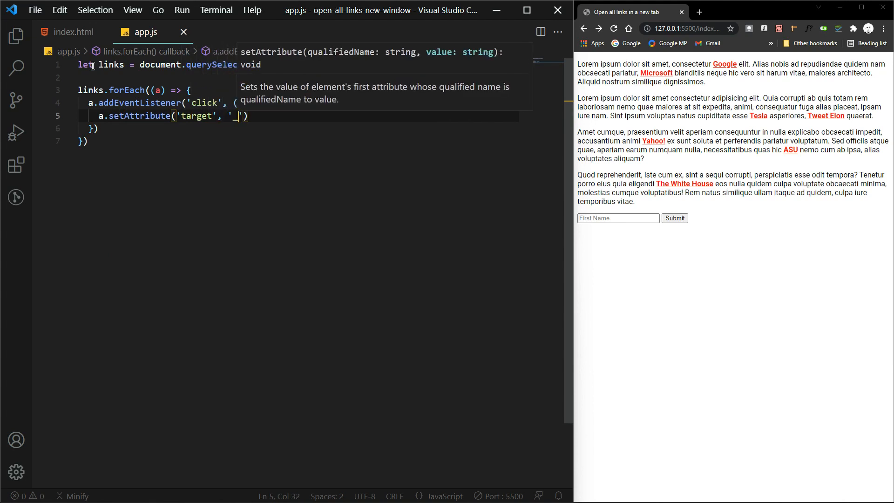
{"action": "type", "text": "blank"}
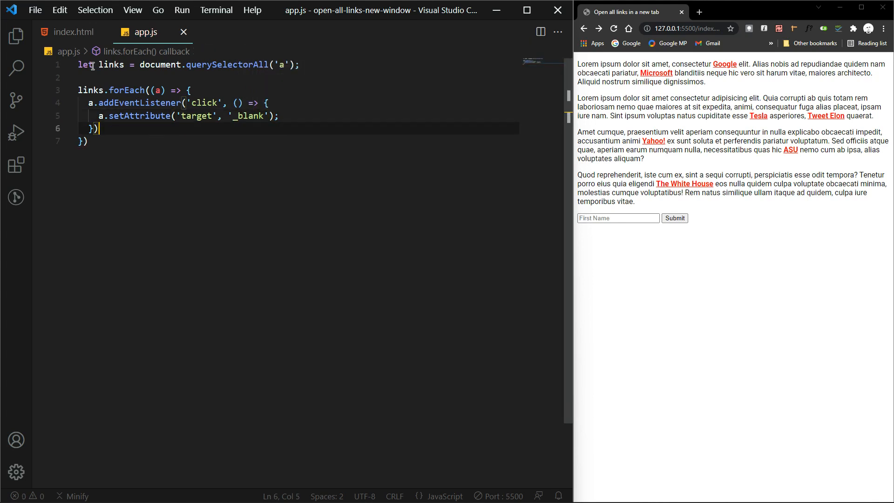
{"action": "type", "text": ";"}
{"action": "left_click", "coordinate": [297, 141]}
{"action": "type", "text": ";"}
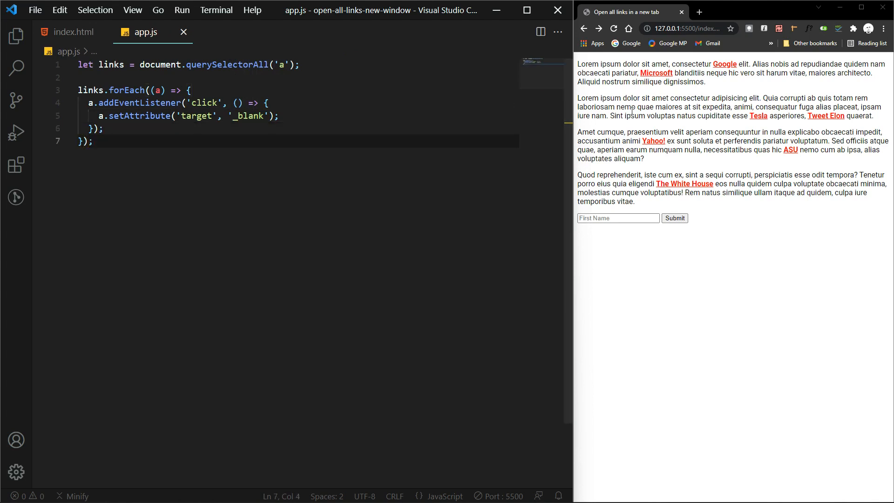
{"action": "mouse_move", "coordinate": [656, 73]}
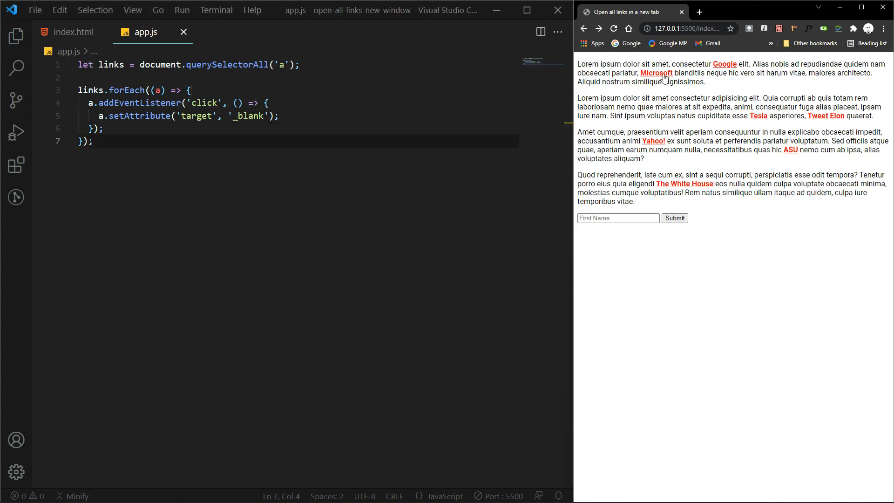
Verify the Microsoft link opens a new tab, close it, and enter 'r3hab media' as First Name.
{"action": "left_click", "coordinate": [655, 73]}
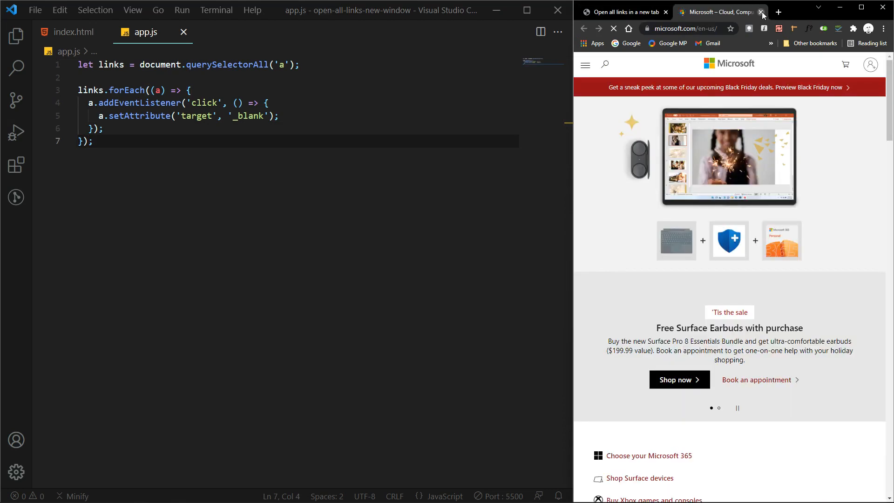
{"action": "left_click", "coordinate": [760, 12]}
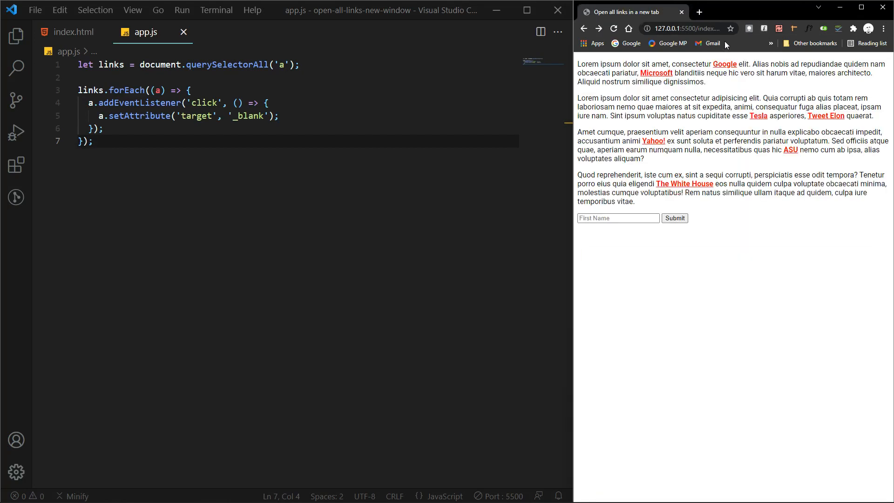
{"action": "left_click", "coordinate": [653, 141]}
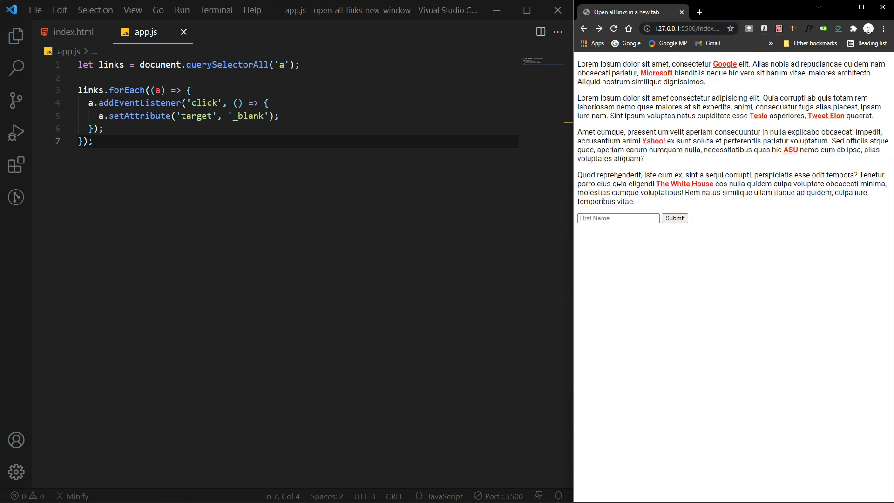
{"action": "left_click", "coordinate": [617, 218]}
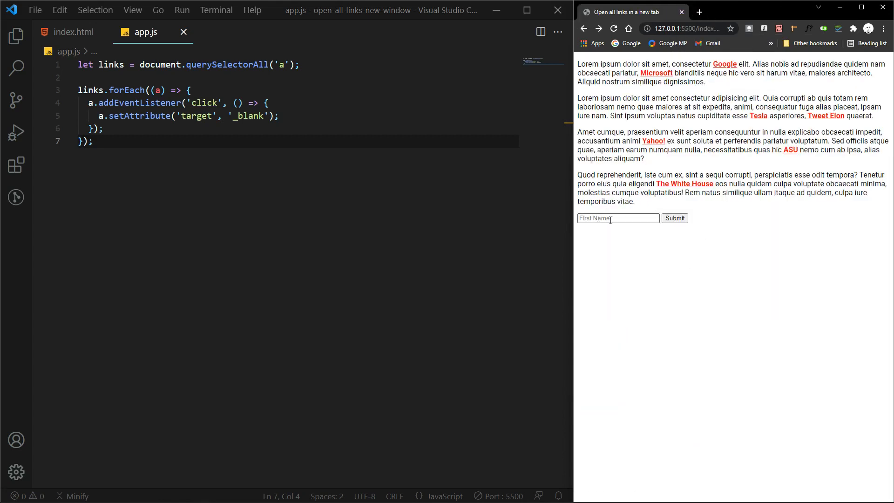
{"action": "type", "text": "r3hab media"}
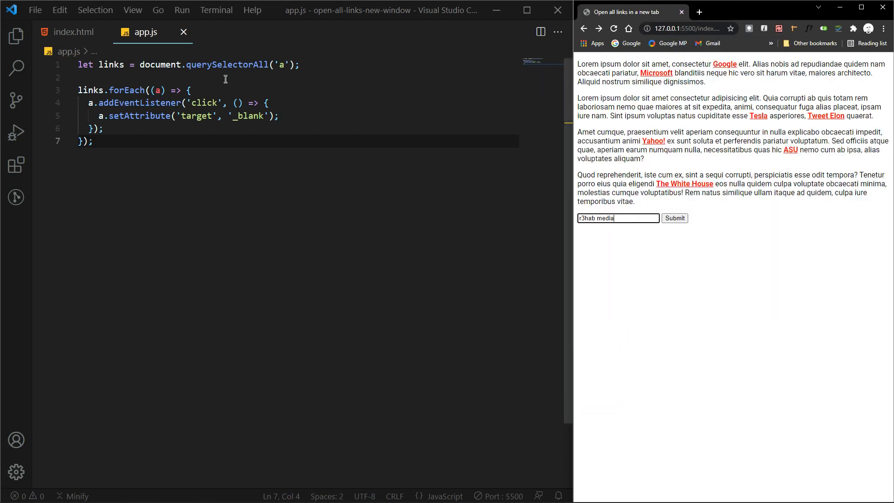